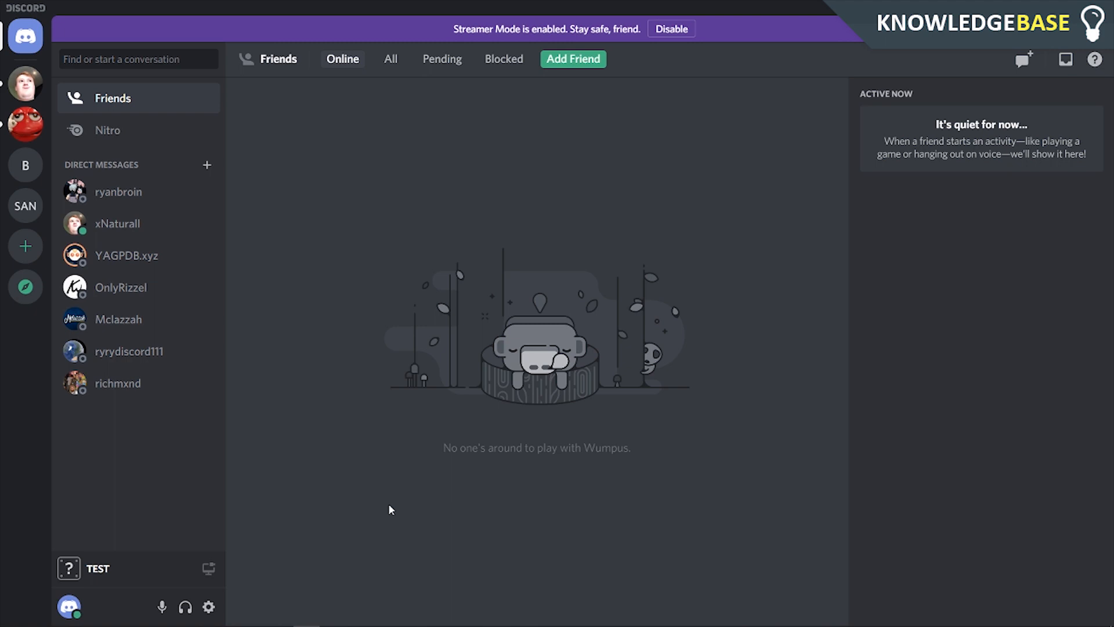
pyautogui.moveTo(305, 538)
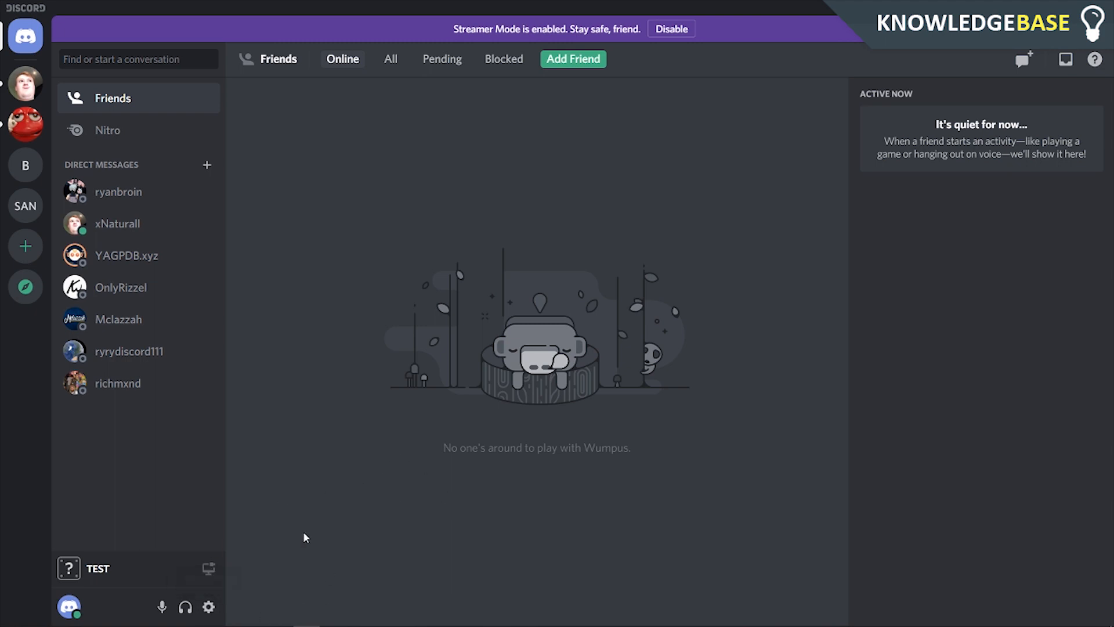
pyautogui.moveTo(208, 608)
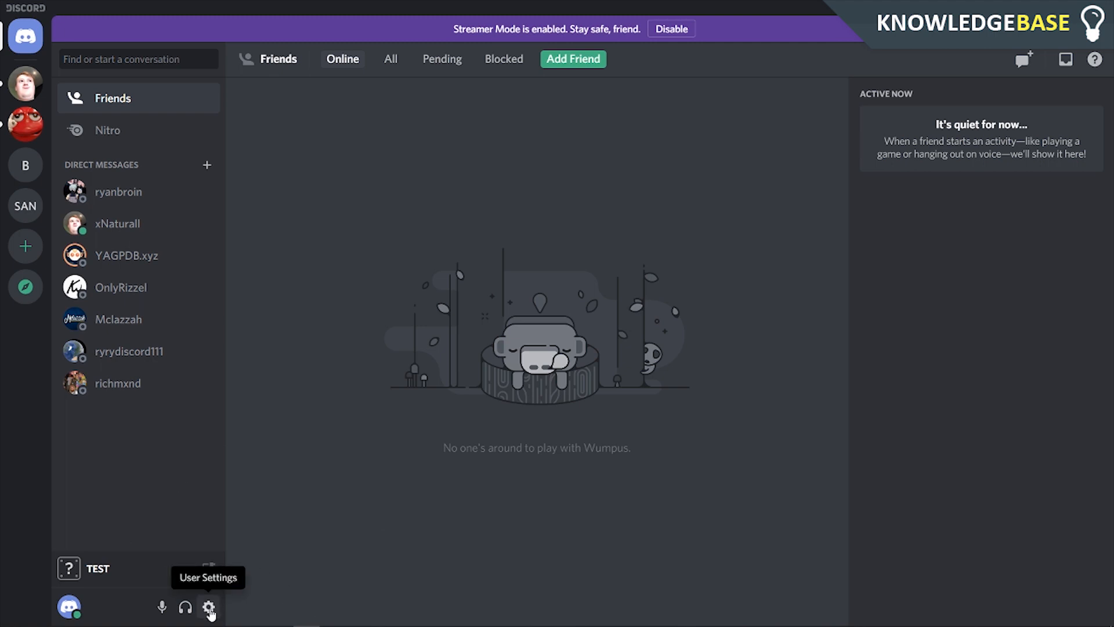
# Open User Settings and switch the My Account details into edit mode
pyautogui.click(209, 609)
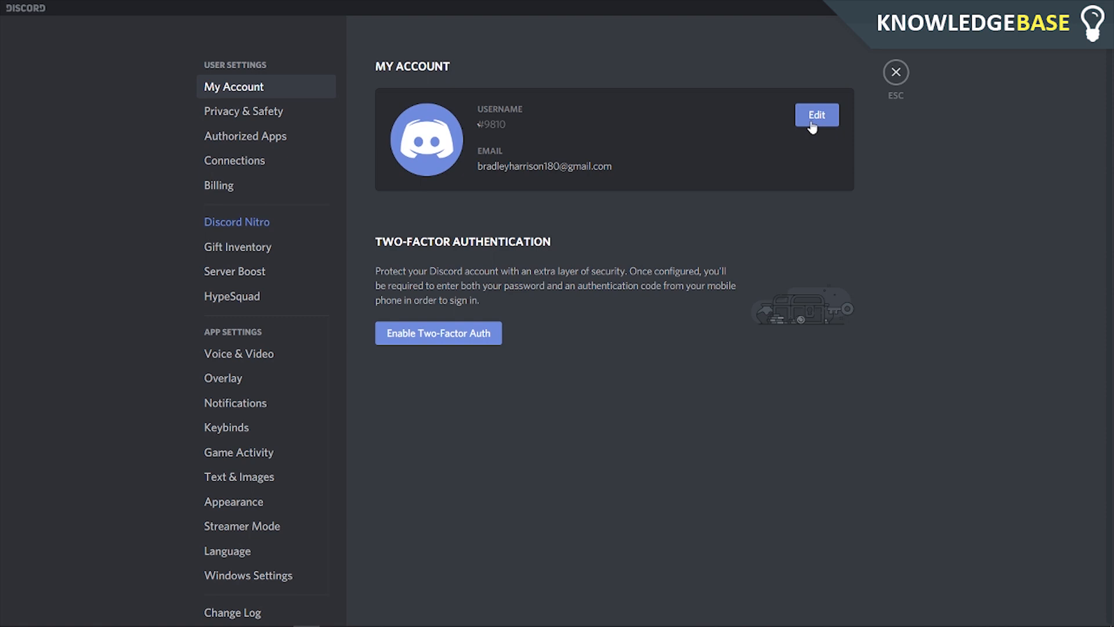
pyautogui.click(816, 115)
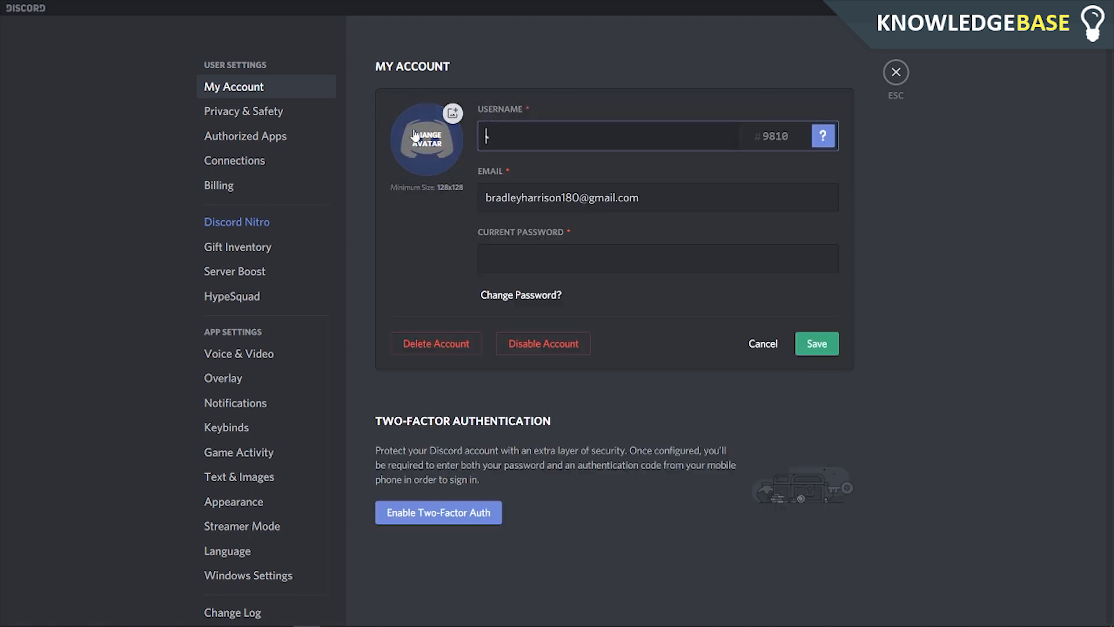
pyautogui.moveTo(428, 178)
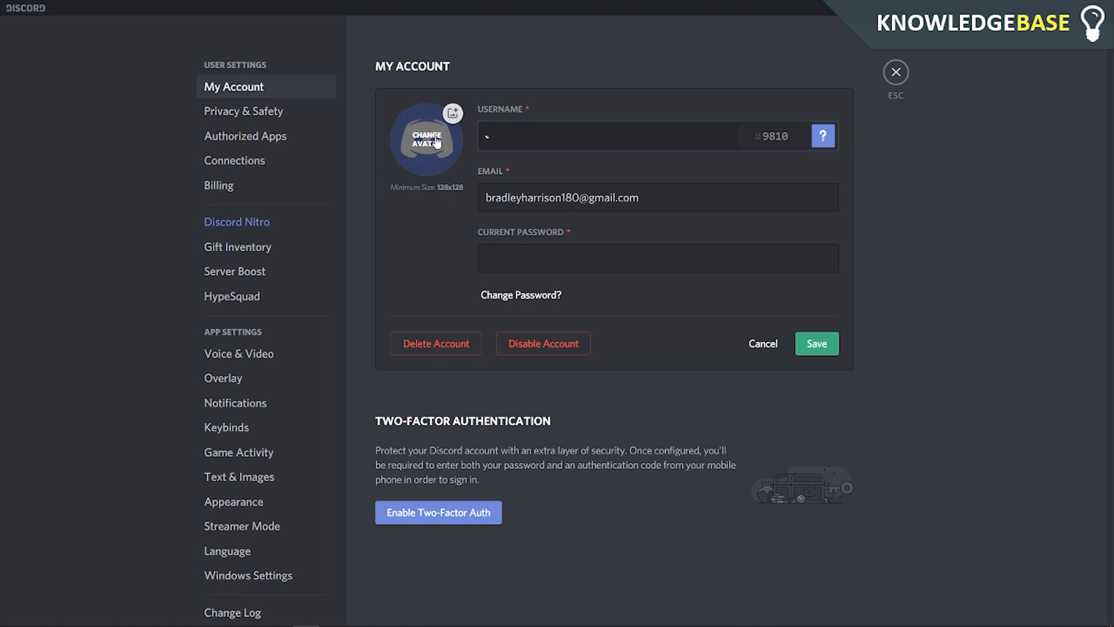
# Choose the Untitled-1 PNG from the computer as the new avatar image
pyautogui.click(427, 139)
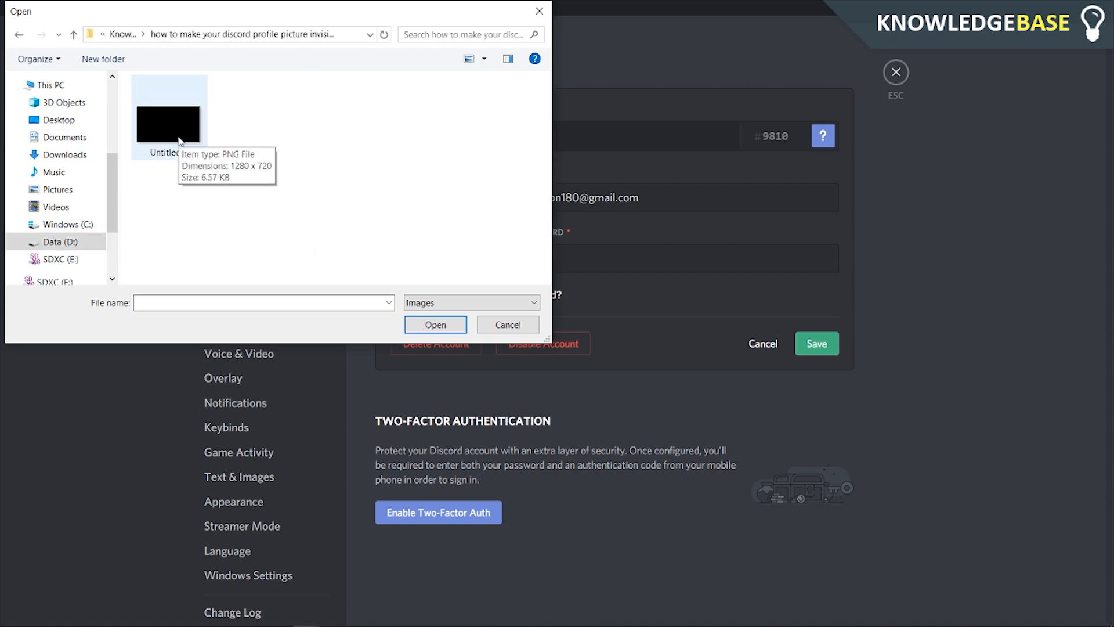
pyautogui.moveTo(200, 154)
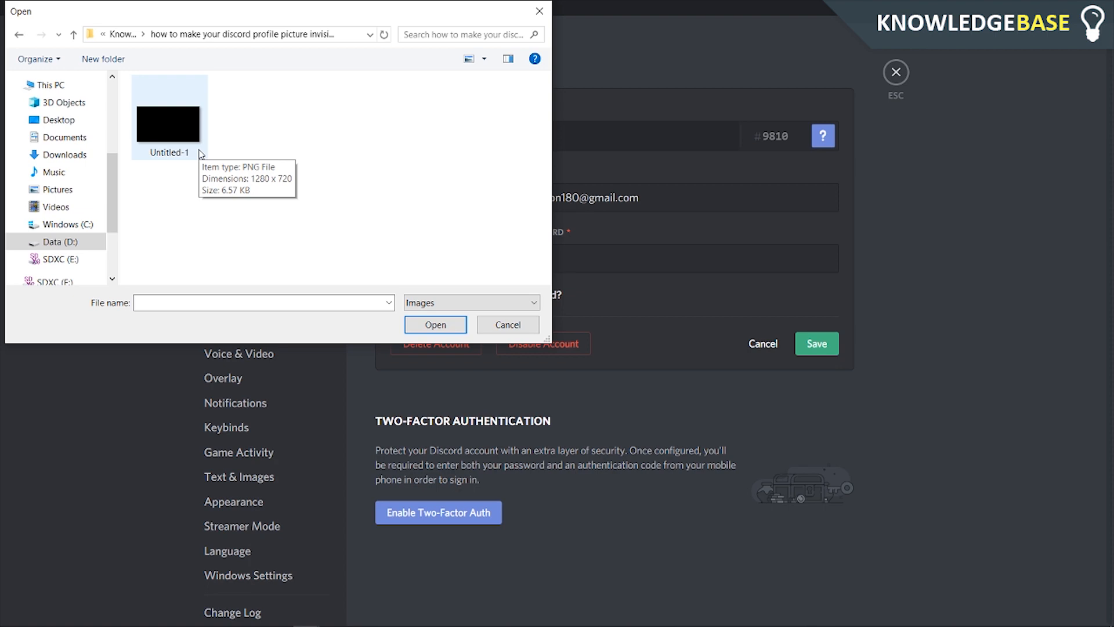
pyautogui.click(507, 324)
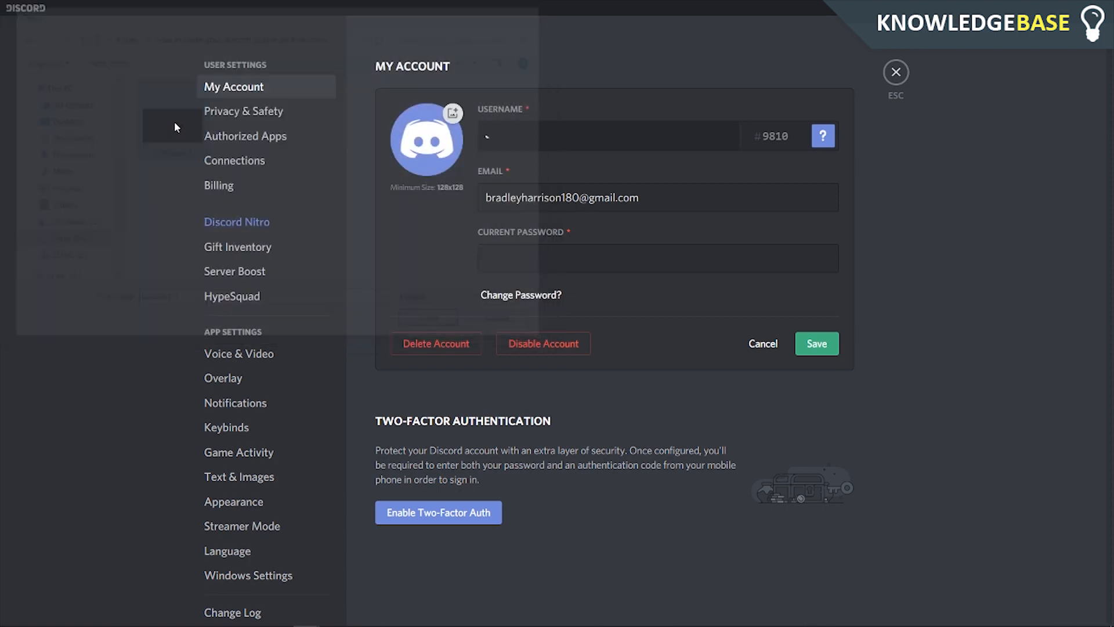
# Apply the black Untitled-1 image as the avatar in the Edit Media dialog
pyautogui.click(452, 113)
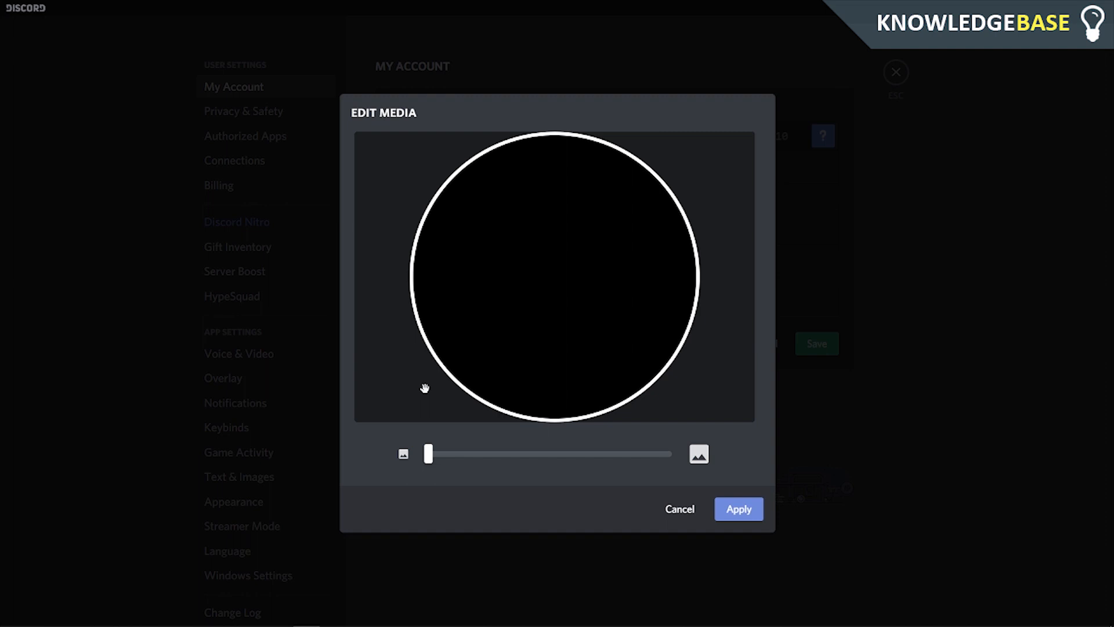
pyautogui.click(738, 509)
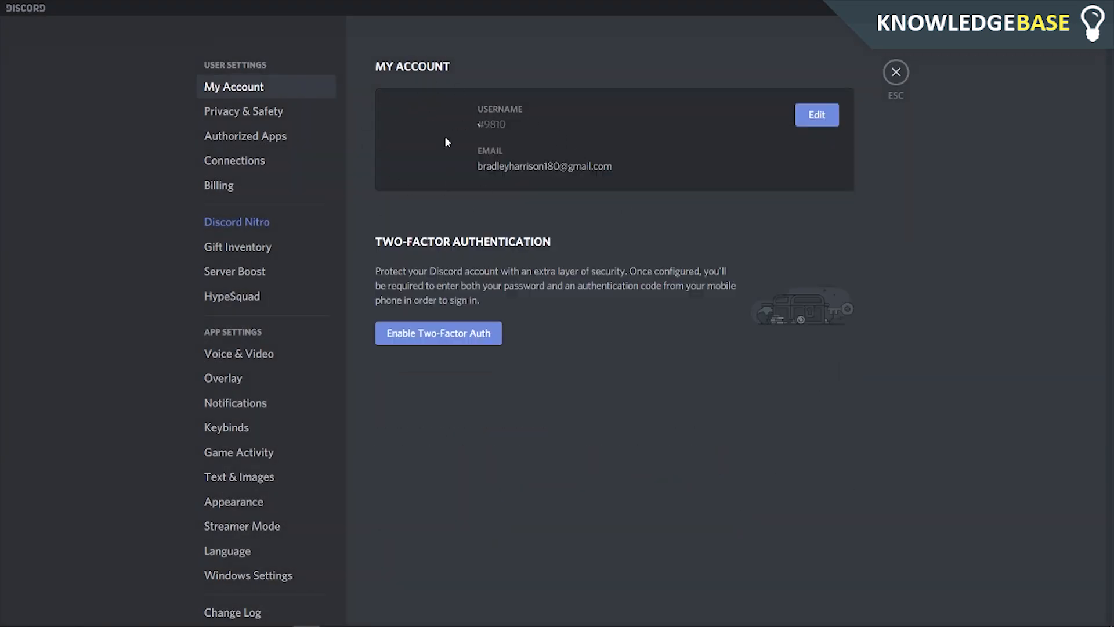
pyautogui.moveTo(459, 193)
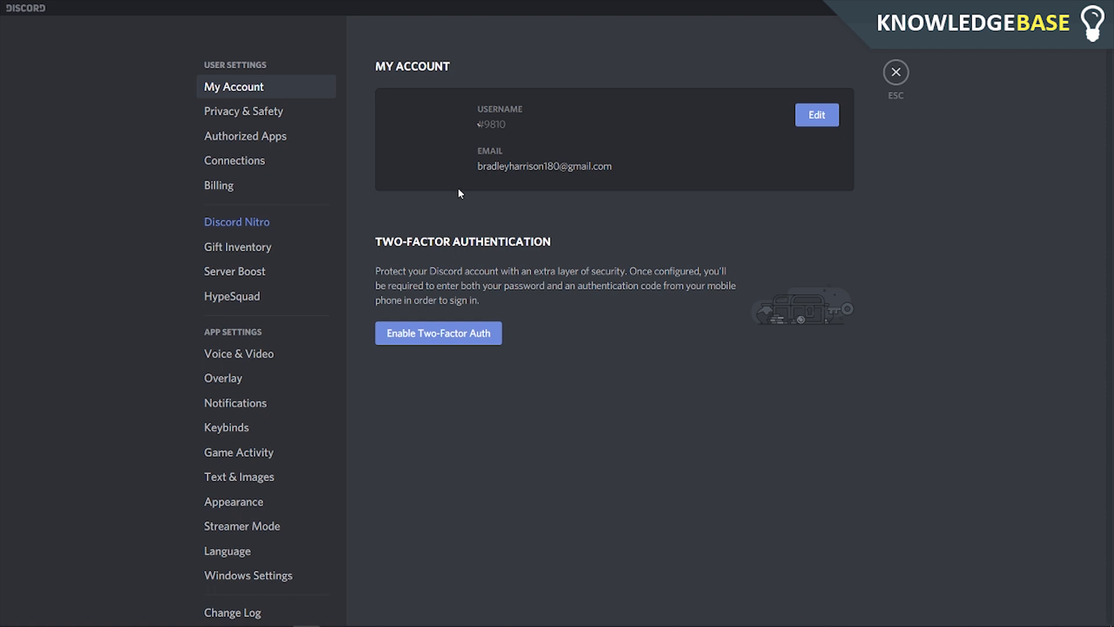
# Exit User Settings back to the Friends page showing the blank avatar beside TEST
pyautogui.click(895, 72)
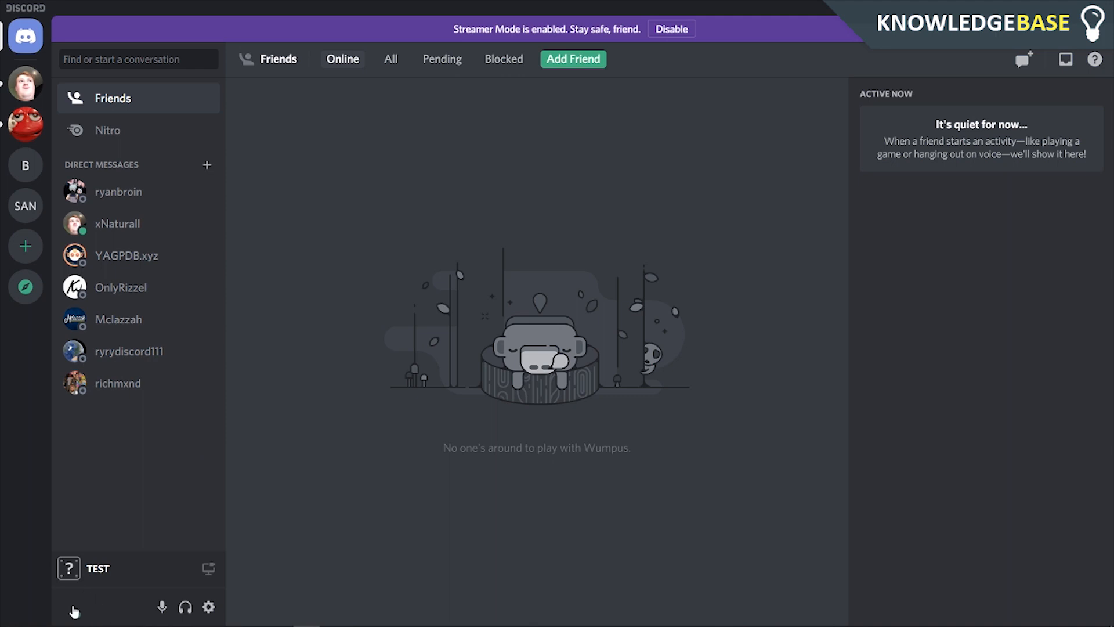
pyautogui.moveTo(548, 428)
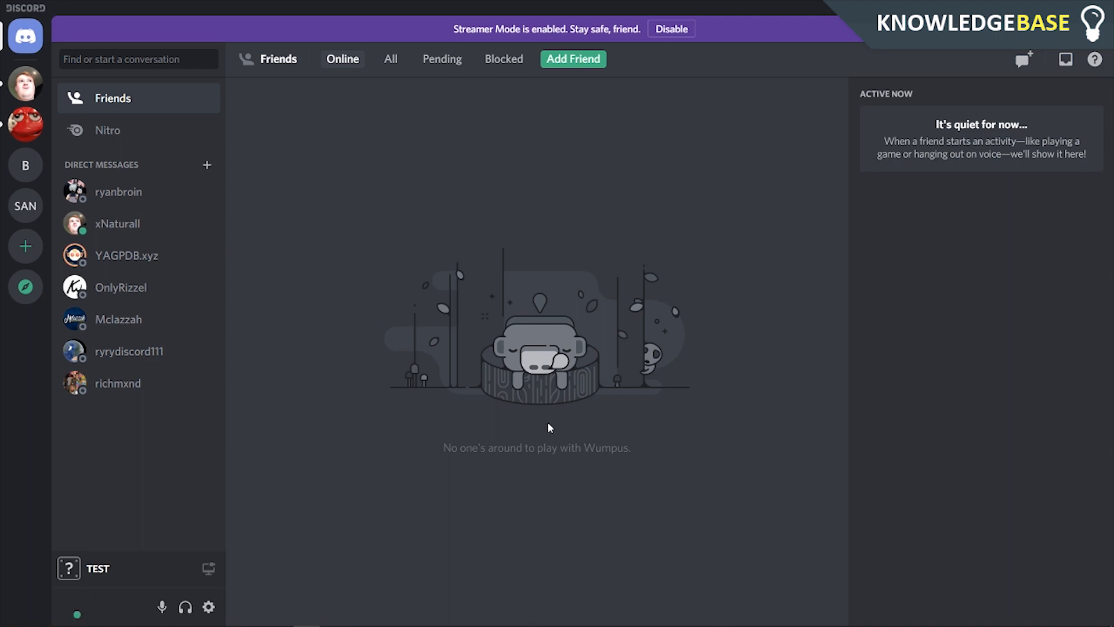